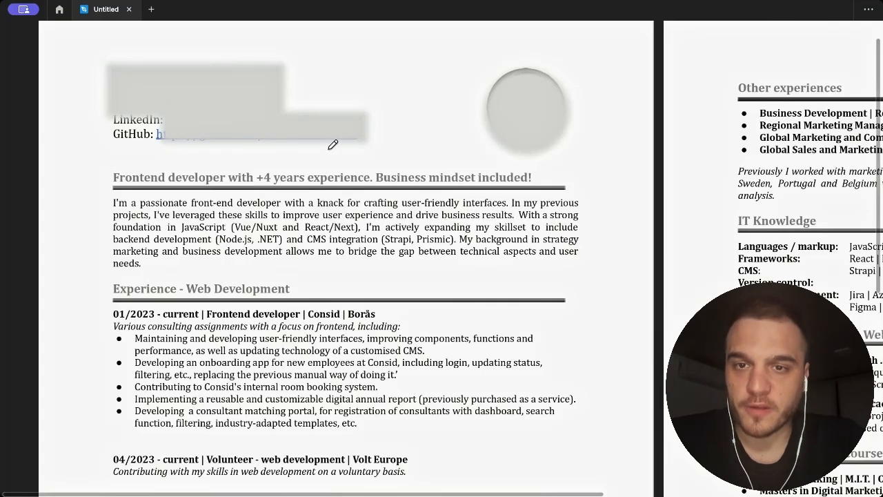
mouse_move(268, 171)
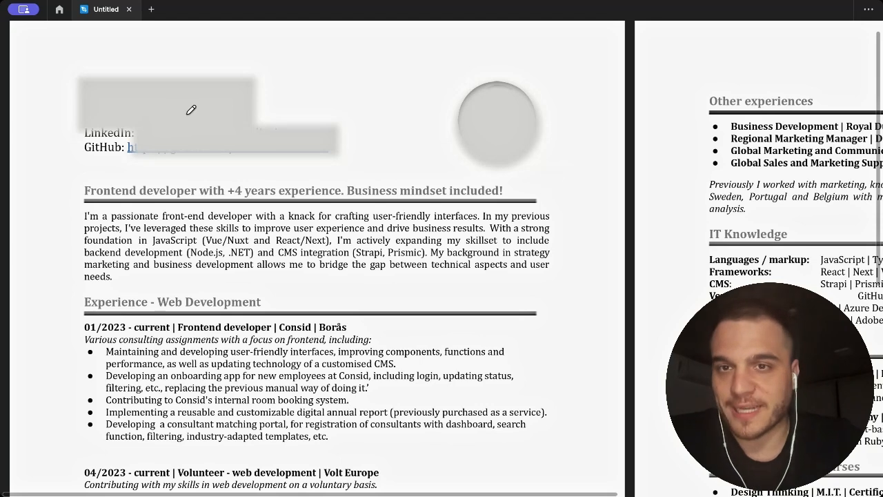
mouse_move(228, 105)
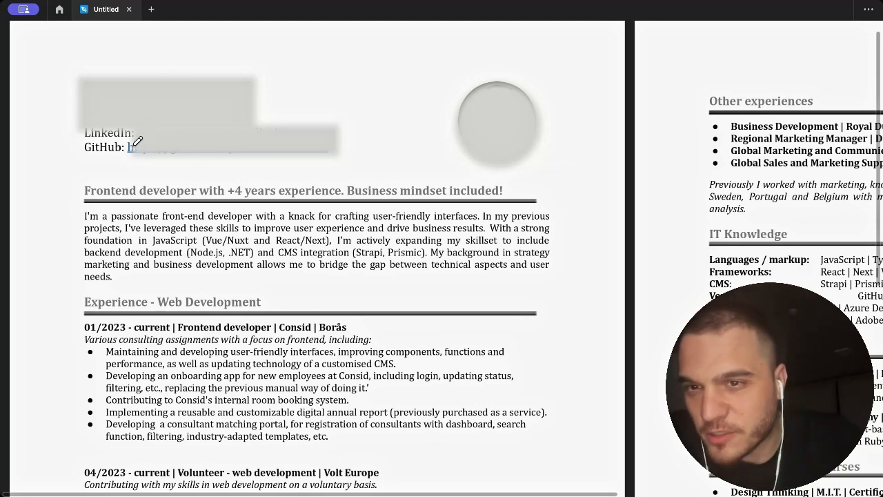
- Circle the GitHub link in red and draw a red X over the profile photo
drag(127, 138, 151, 163)
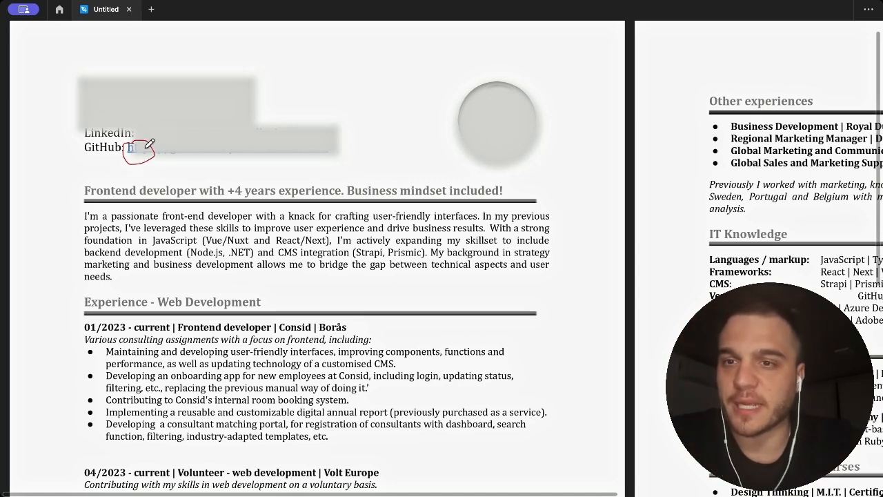
scroll(down, 3)
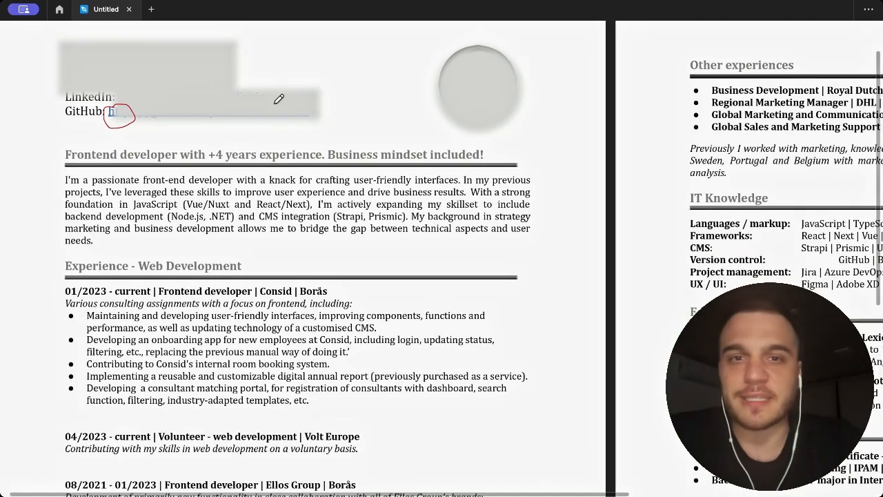
drag(427, 44, 538, 131)
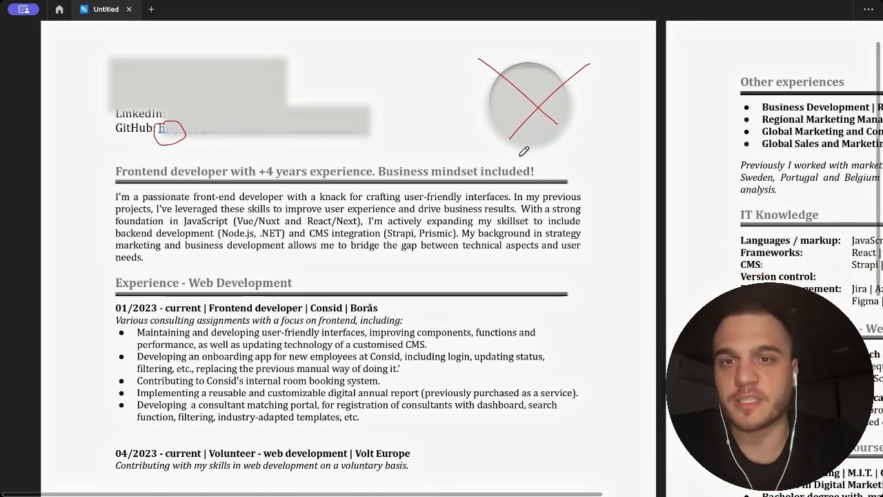
mouse_move(545, 115)
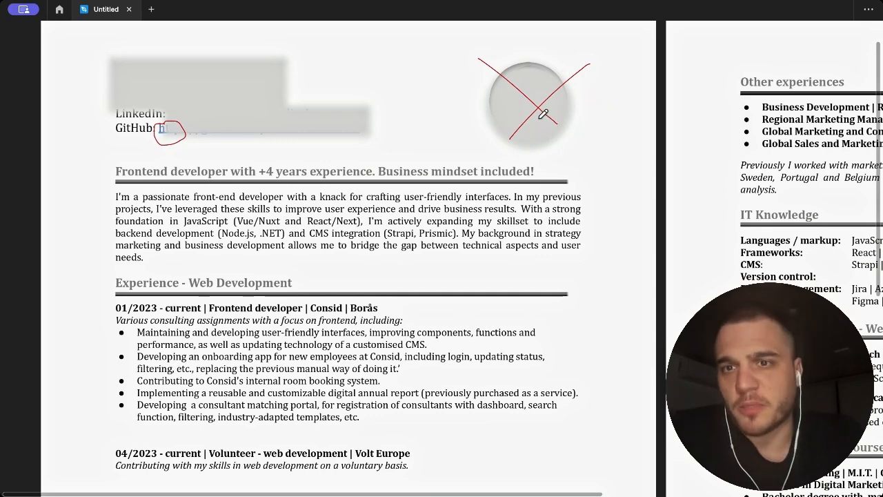
- Scroll down to the name and contact header block
scroll(down, 3)
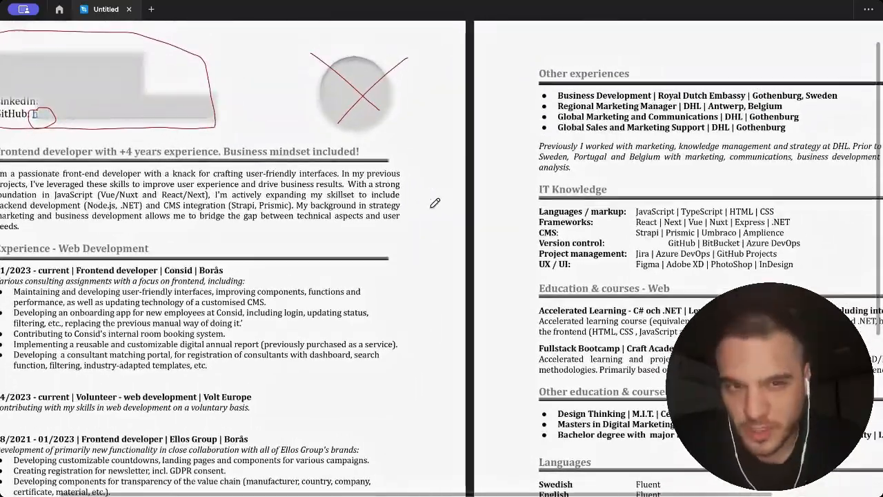
scroll(down, 3)
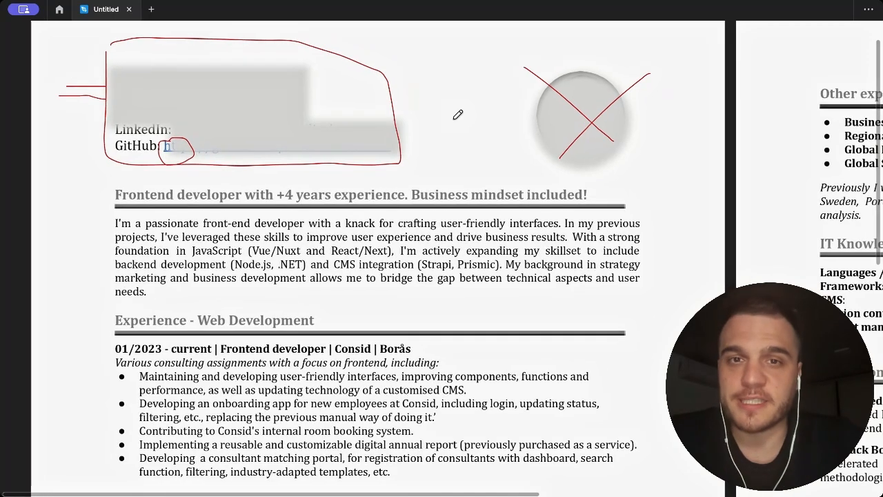
- Scroll down to the headline and summary opening
scroll(down, 3)
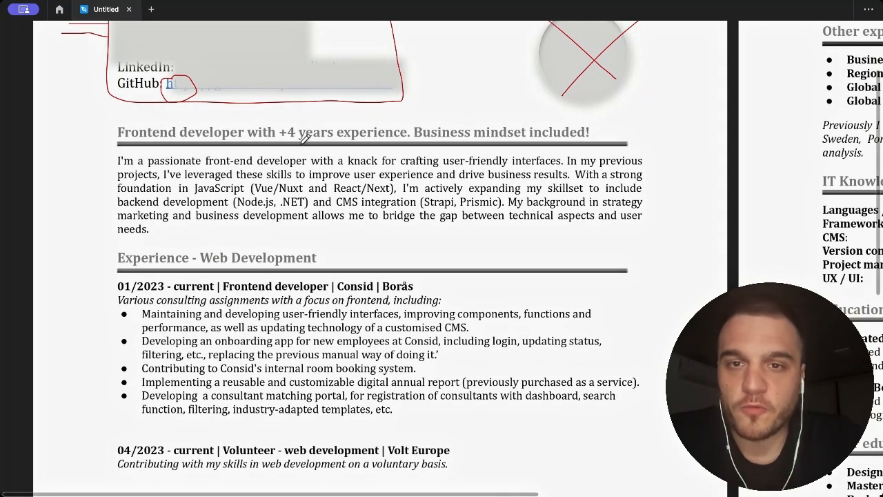
mouse_move(314, 129)
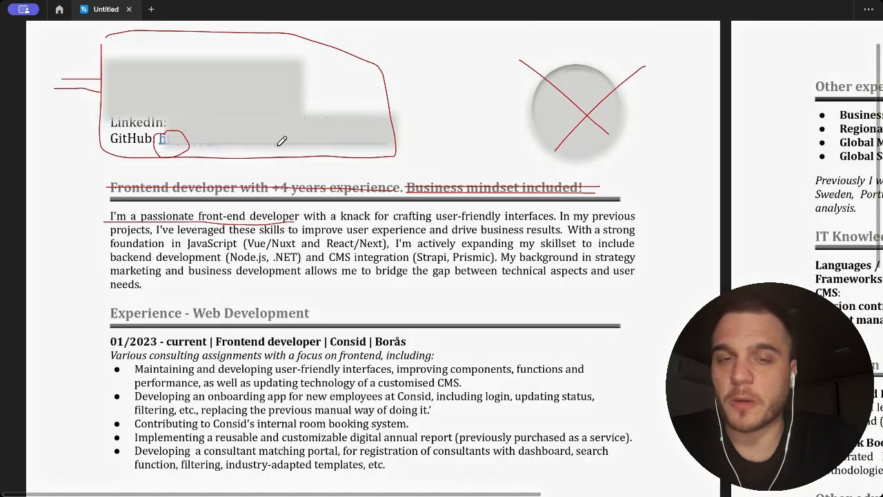
- Scroll through the summary paragraph where the key phrases are underlined
scroll(down, 3)
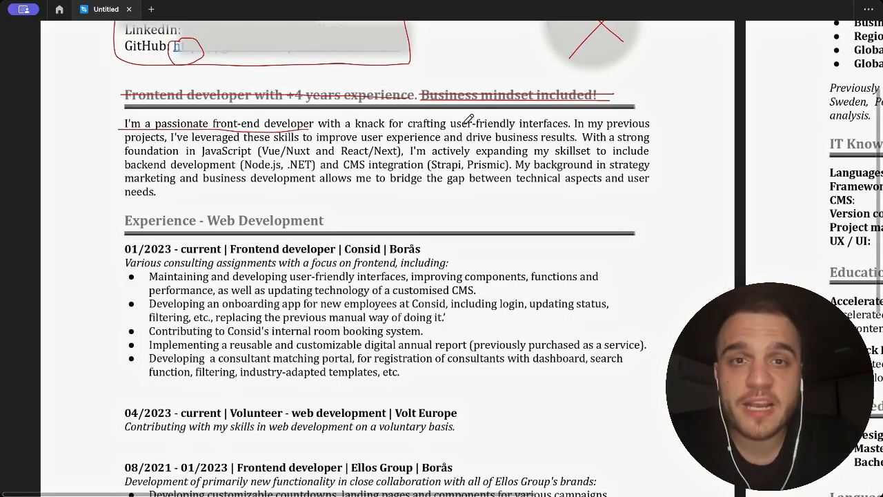
mouse_move(577, 123)
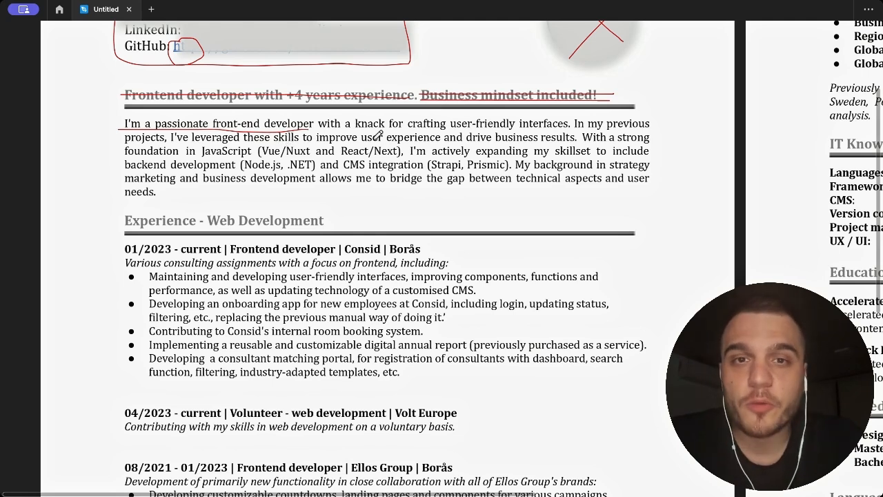
mouse_move(568, 137)
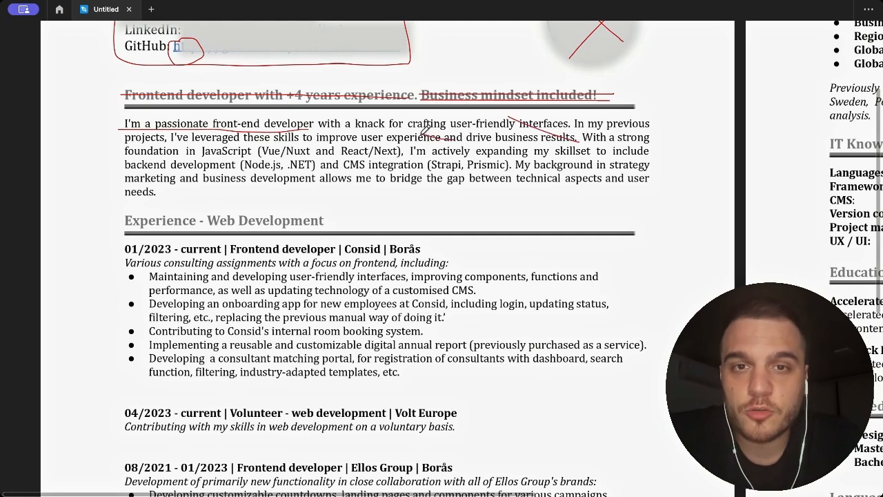
mouse_move(622, 124)
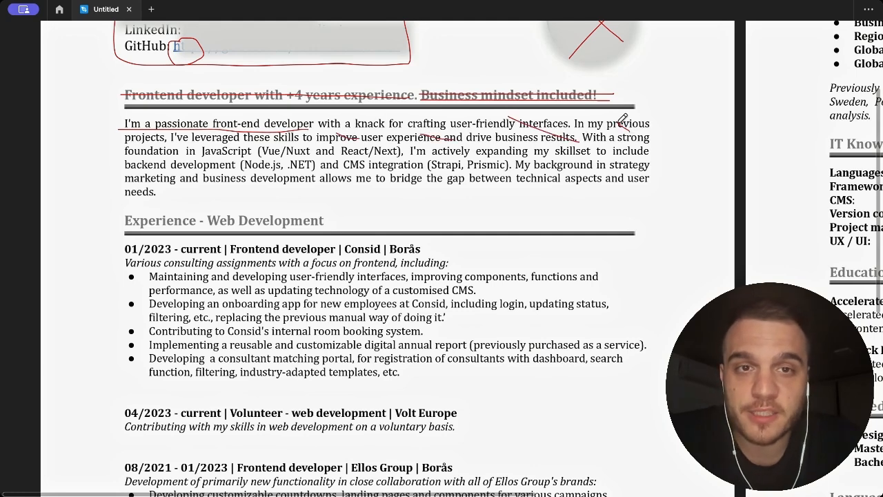
scroll(down, 3)
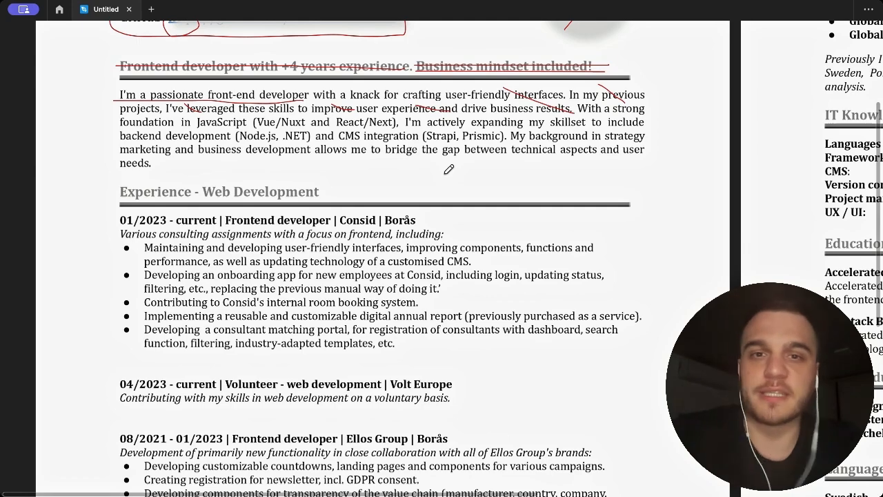
- Write a red number 2 in the margin beside the summary paragraph
scroll(down, 3)
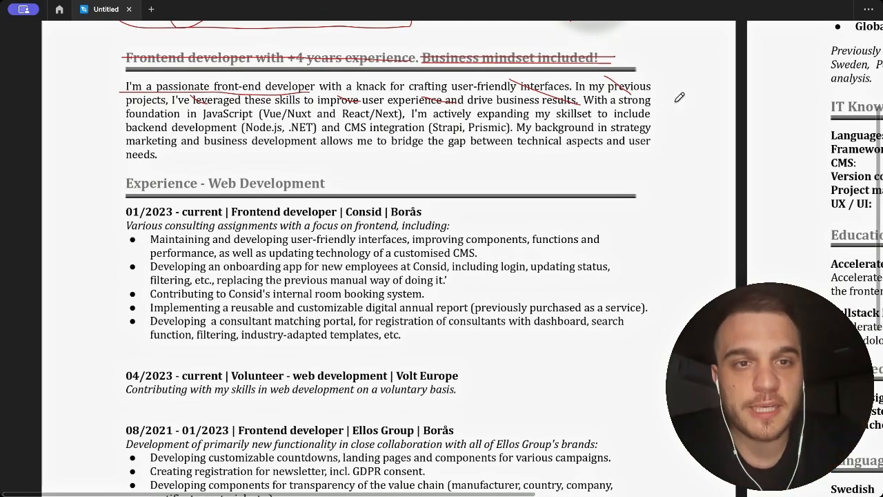
drag(683, 94, 700, 155)
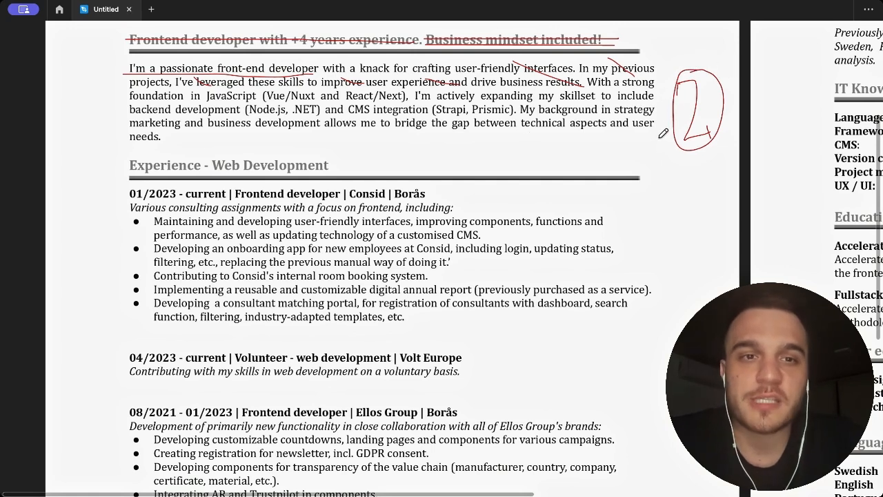
mouse_move(641, 141)
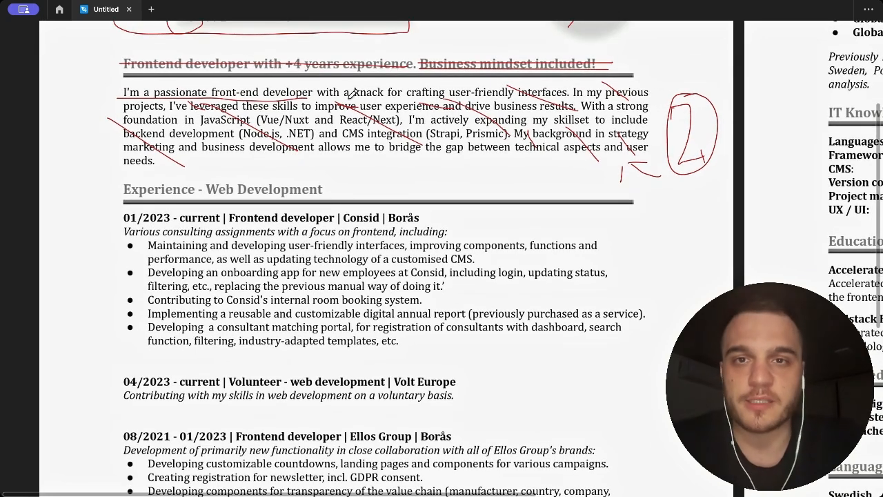
mouse_move(435, 88)
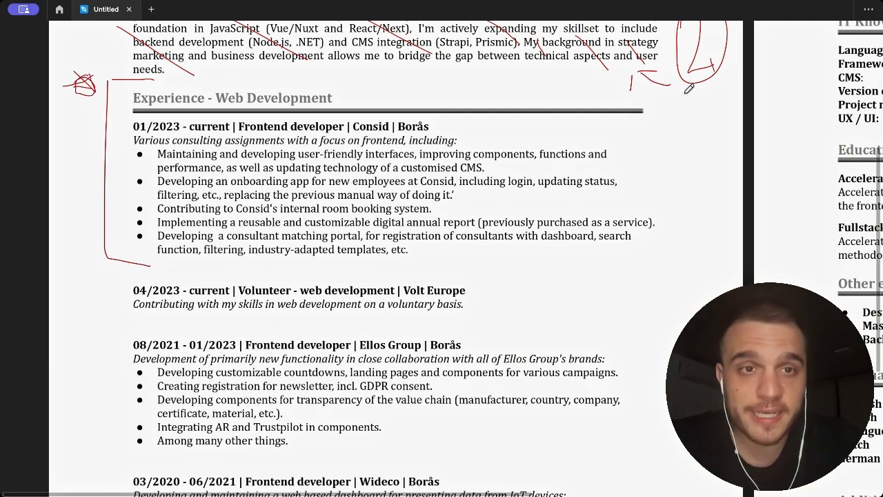
- Mark a red dashed line under the last bullet of the Consid job block
scroll(down, 3)
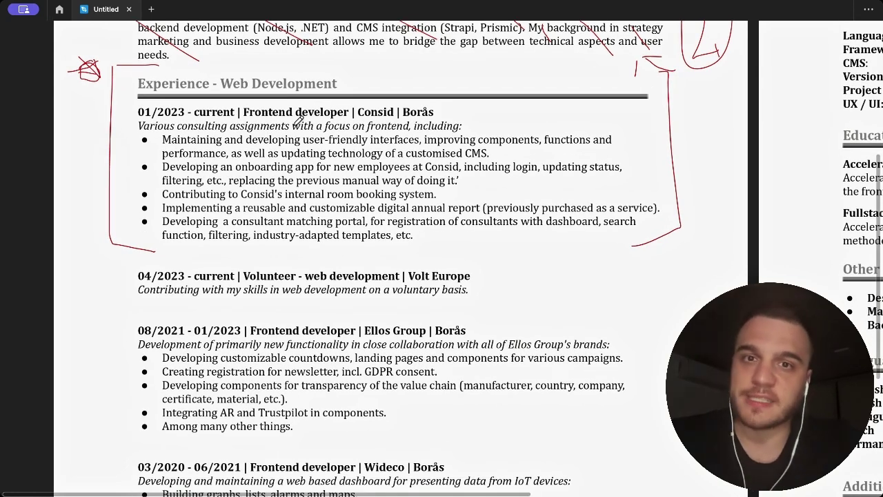
mouse_move(354, 157)
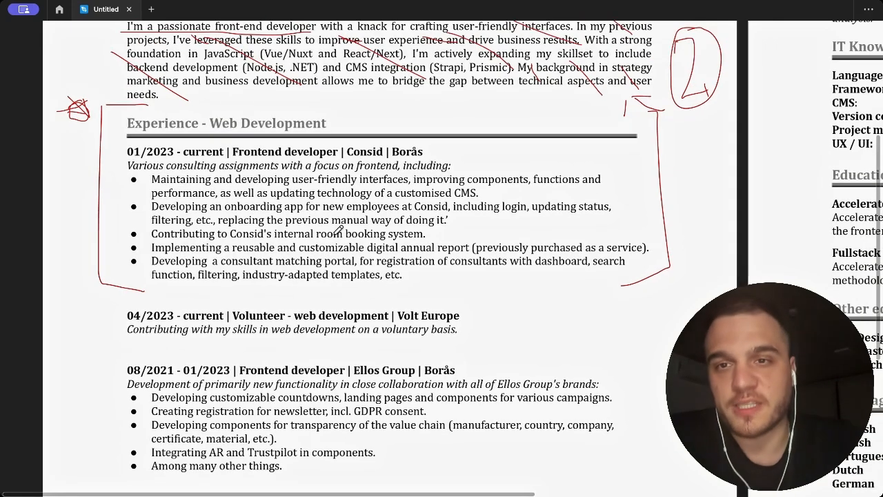
scroll(down, 3)
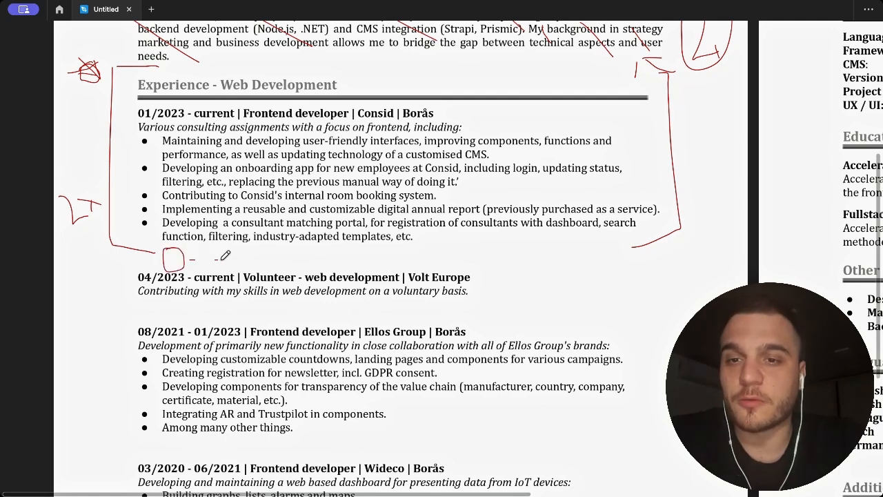
drag(200, 259, 365, 259)
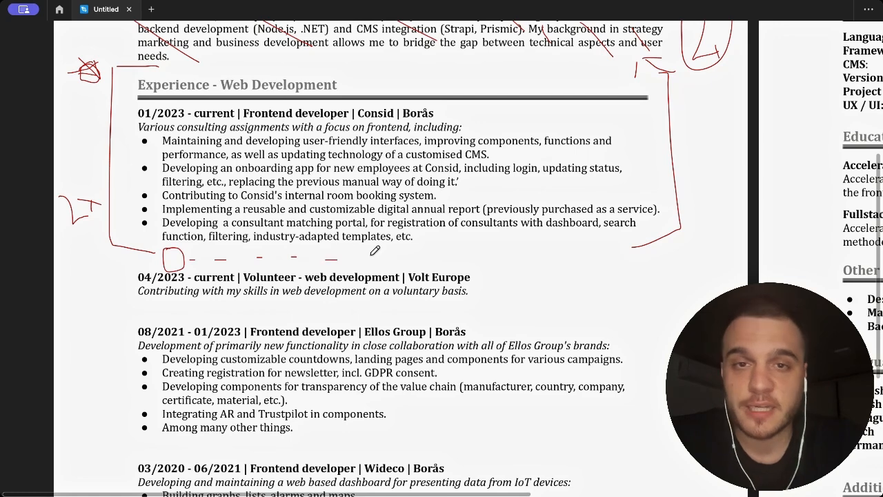
- Draw a red arrow along the Consid job title line
scroll(down, 3)
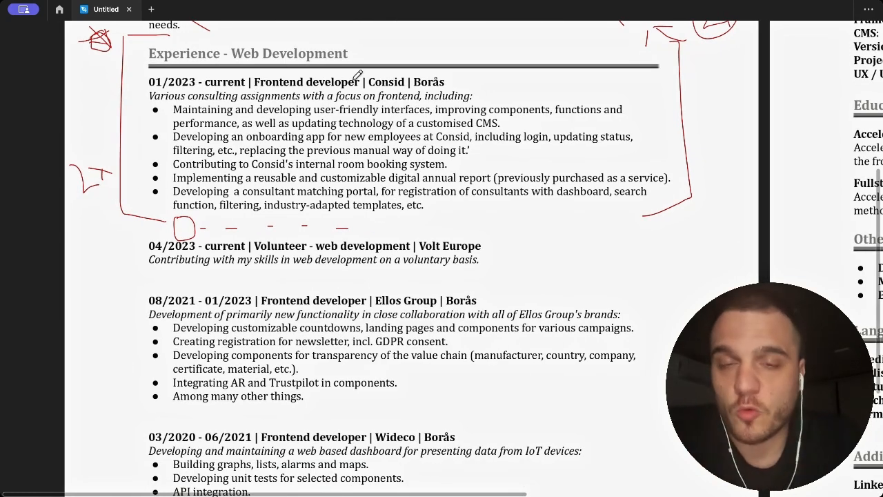
mouse_move(163, 70)
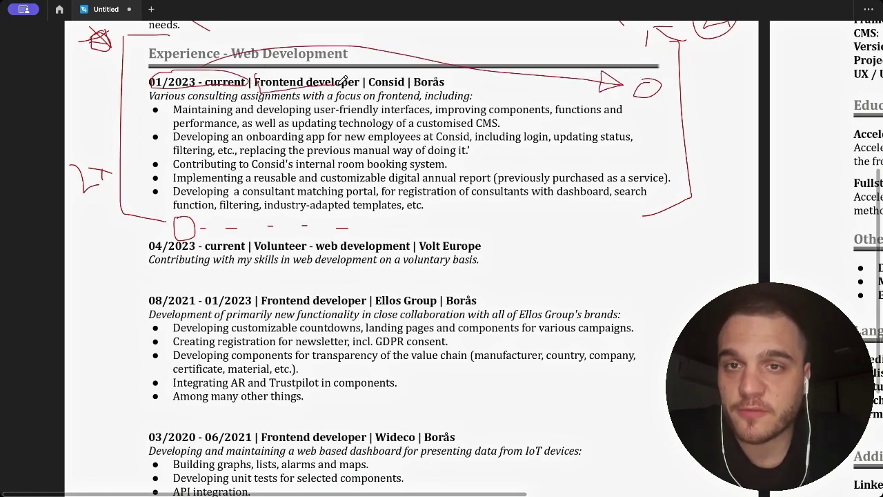
drag(255, 71, 359, 89)
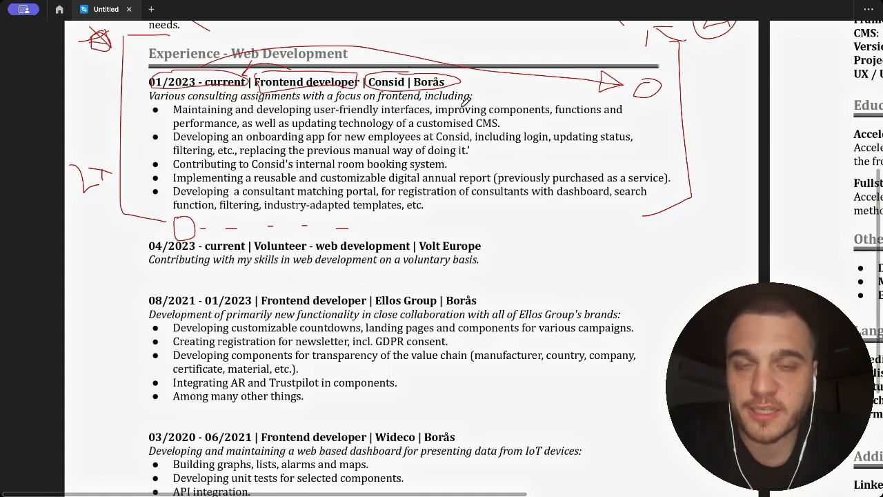
- Scroll down through the Consid bullets to the annual-report line
scroll(down, 3)
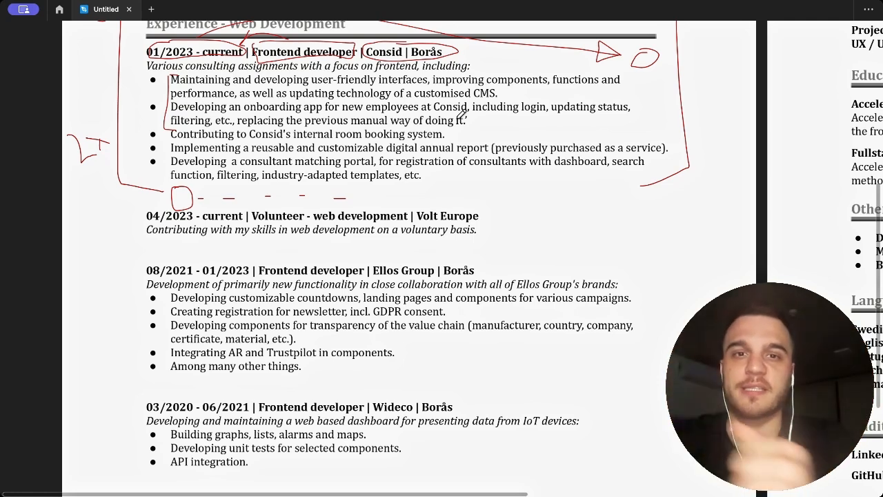
scroll(down, 3)
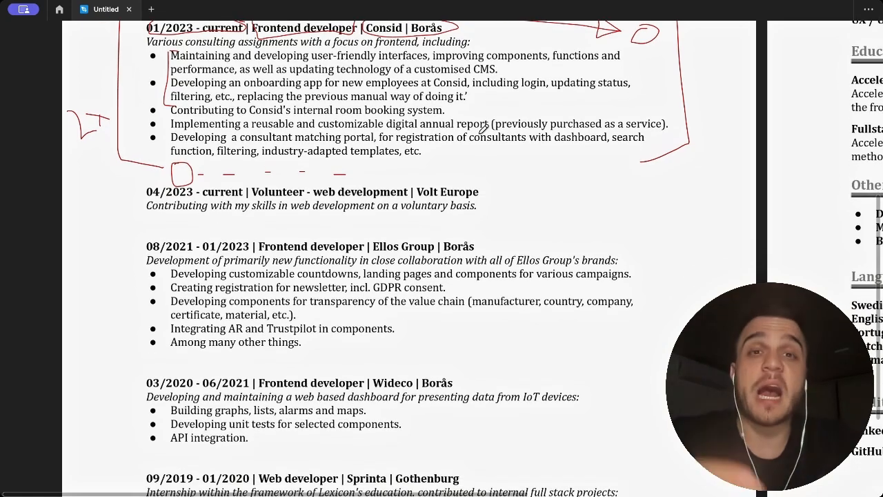
scroll(down, 3)
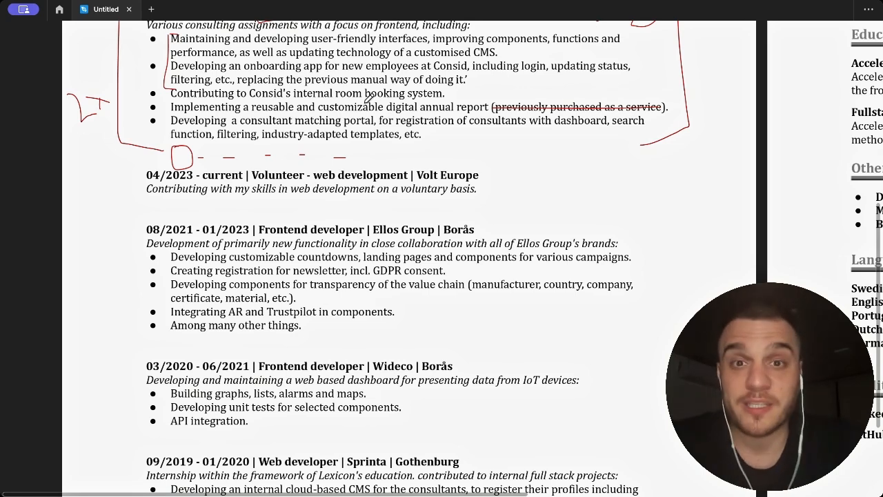
scroll(down, 3)
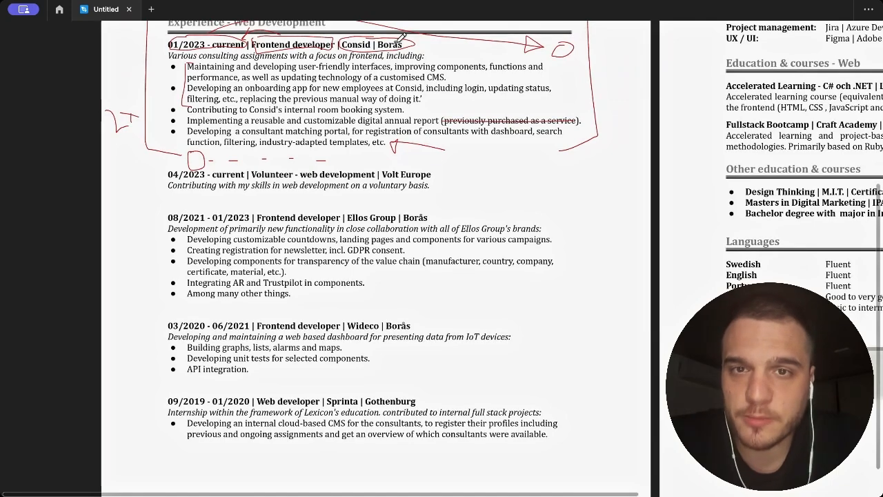
- Scroll down to the Ellos Group and Wideco role headings
scroll(down, 3)
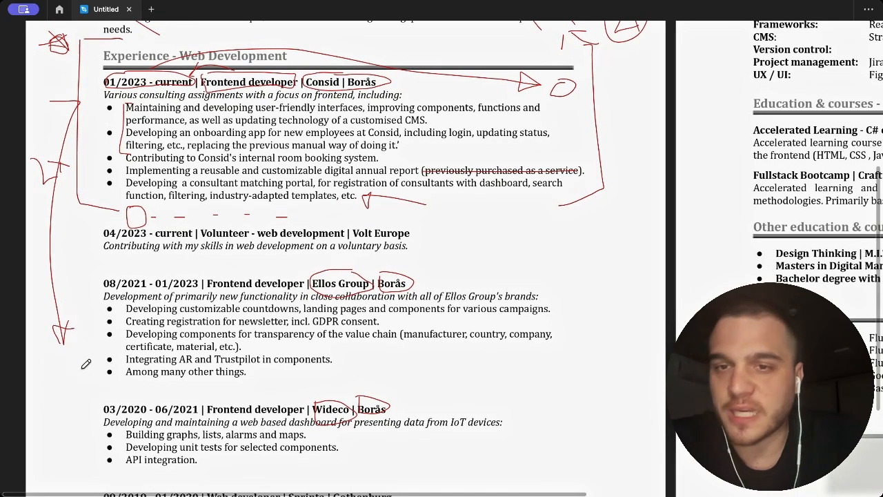
scroll(down, 3)
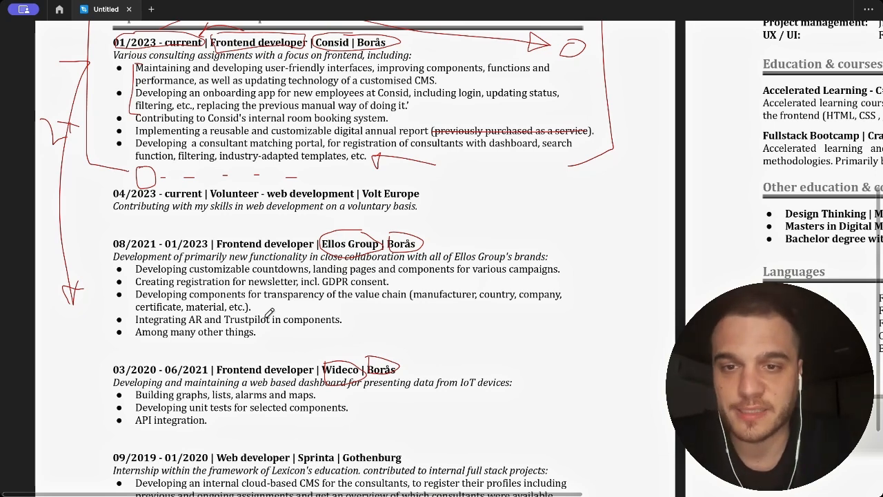
- Scroll down to the Other education and Volunteer Europe entries
scroll(down, 3)
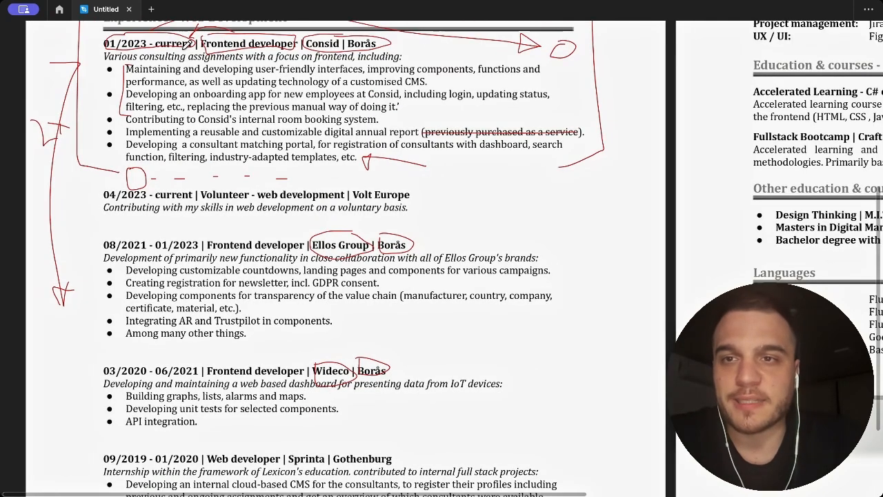
mouse_move(246, 68)
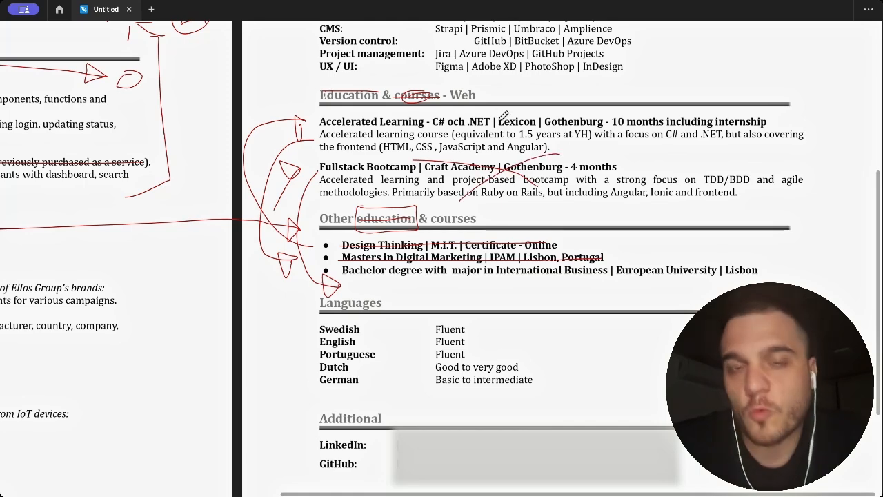
mouse_move(595, 137)
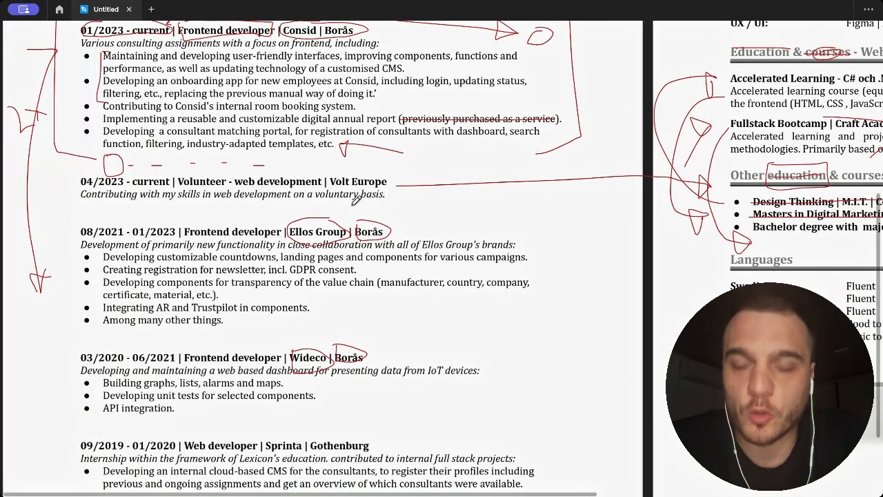
mouse_move(52, 312)
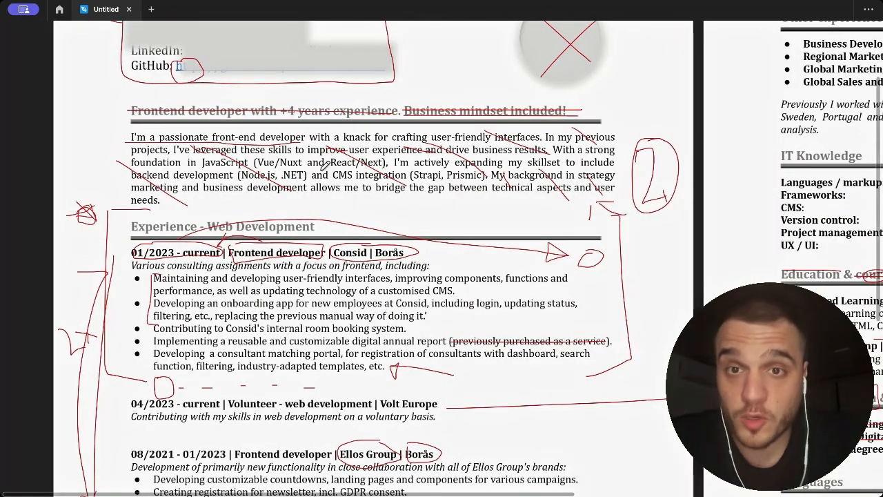
- Draw a red bracket in the margin beside the Sprinta web developer internship entry
scroll(down, 3)
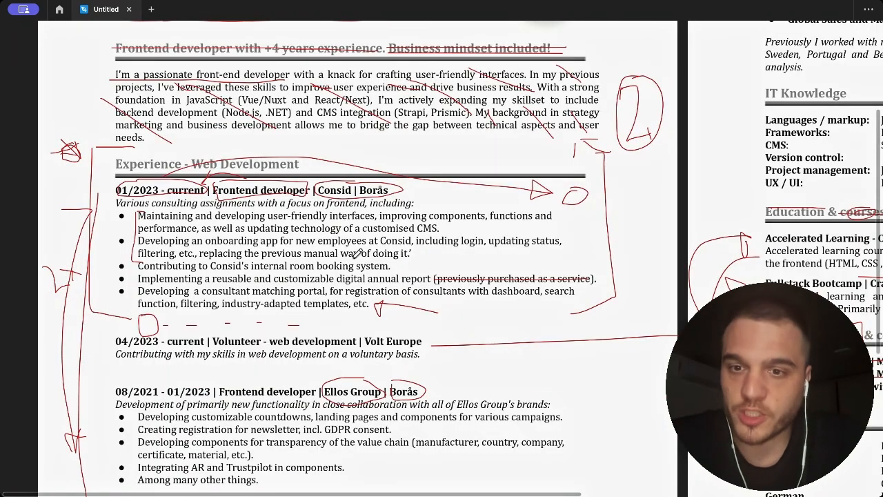
scroll(down, 3)
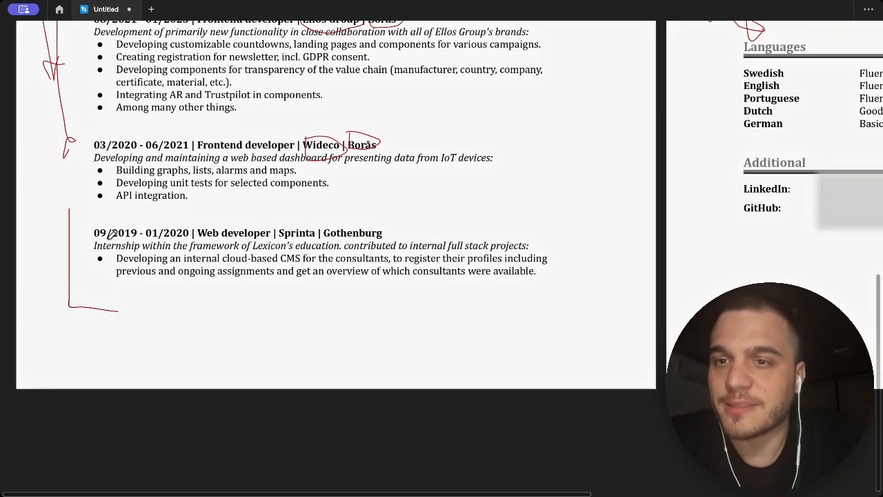
drag(99, 290, 125, 290)
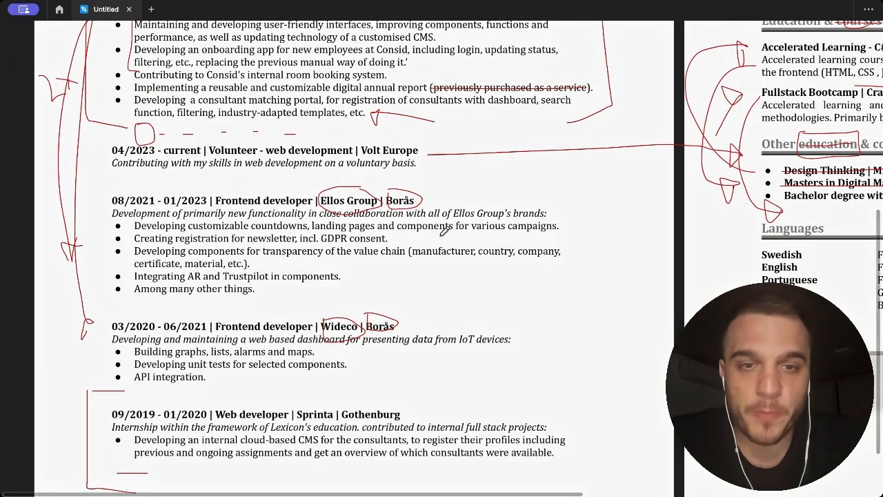
scroll(down, 3)
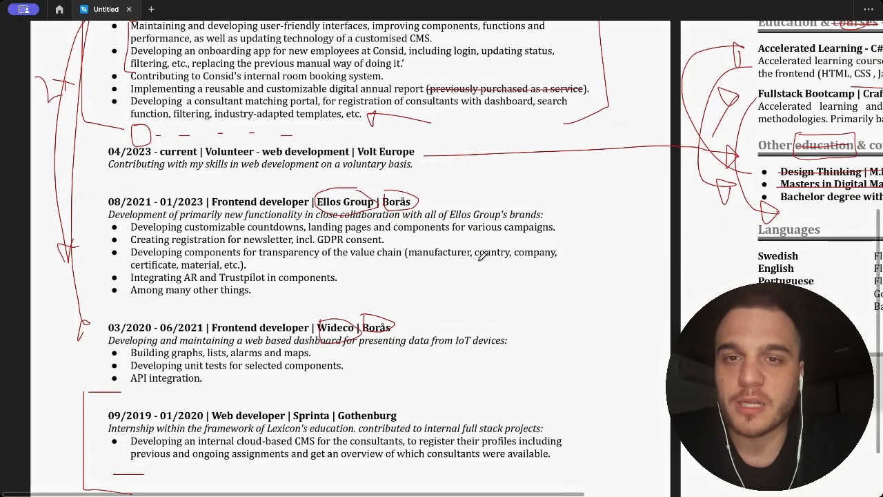
scroll(down, 3)
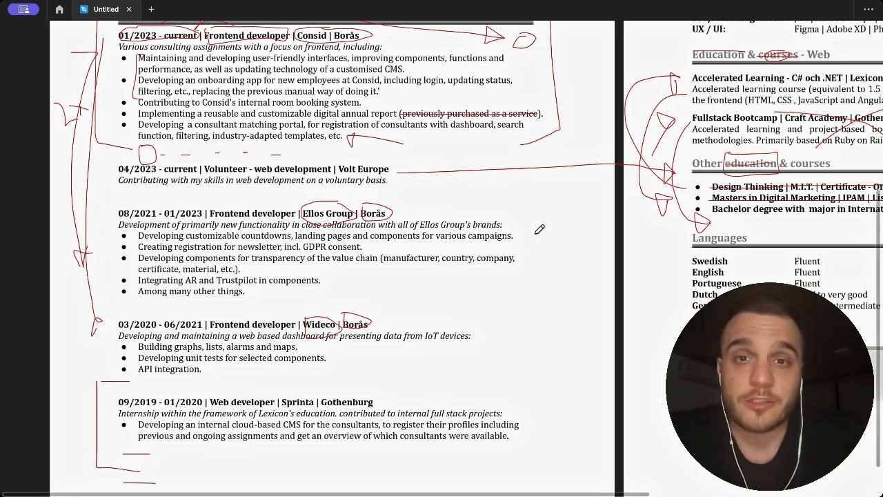
scroll(down, 3)
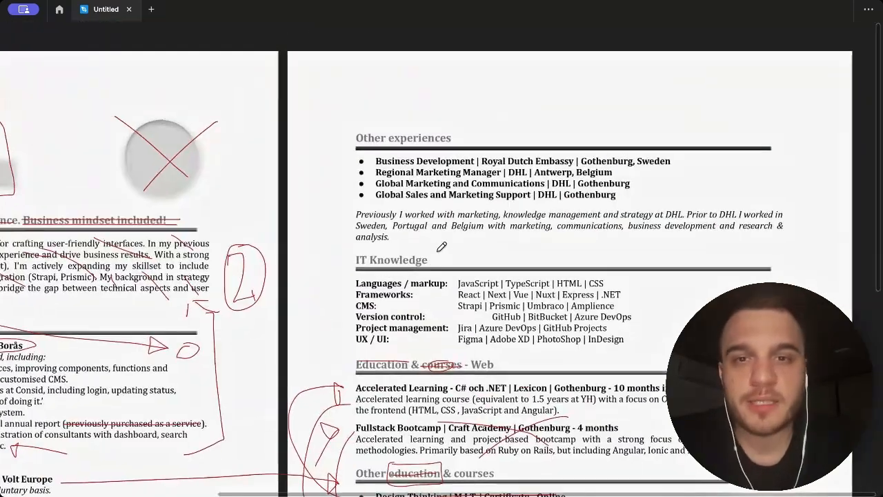
- Scroll down to the Other experiences section and DHL paragraph on the second page
scroll(down, 3)
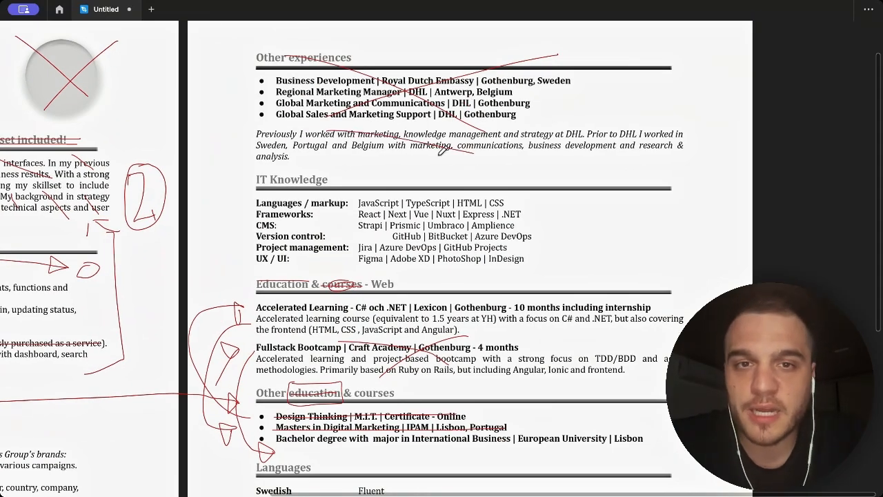
scroll(down, 3)
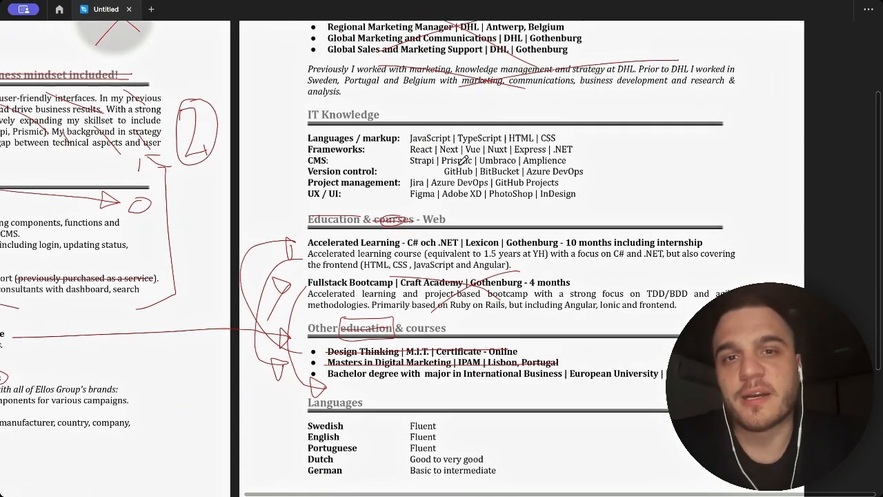
scroll(down, 3)
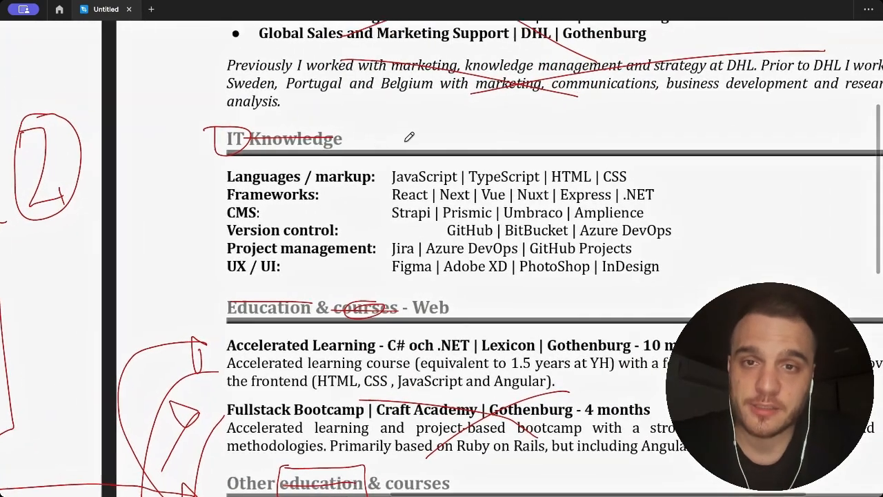
- Strike through "markup" and HTML | CSS in red within the IT Knowledge list
scroll(down, 3)
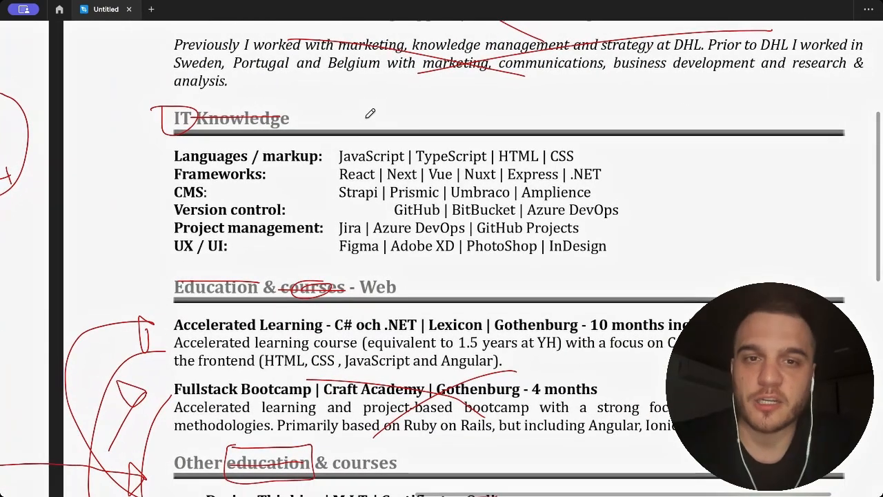
mouse_move(469, 158)
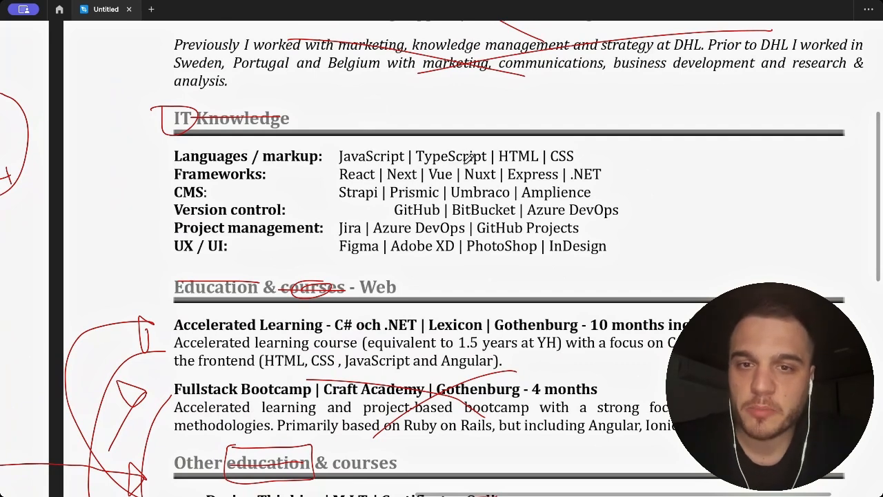
drag(489, 155, 600, 154)
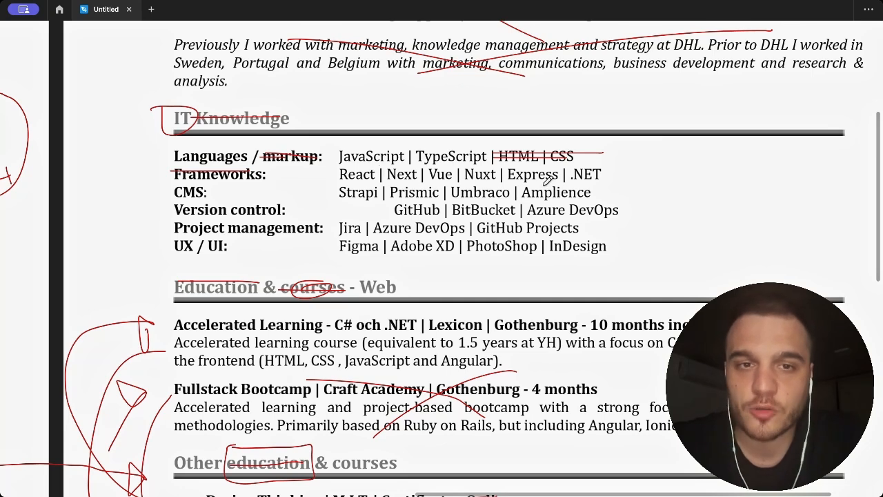
scroll(down, 3)
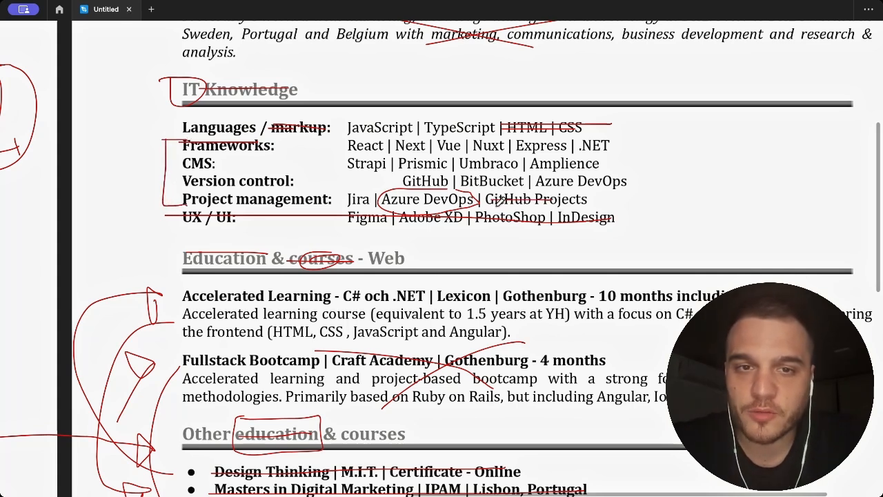
scroll(down, 3)
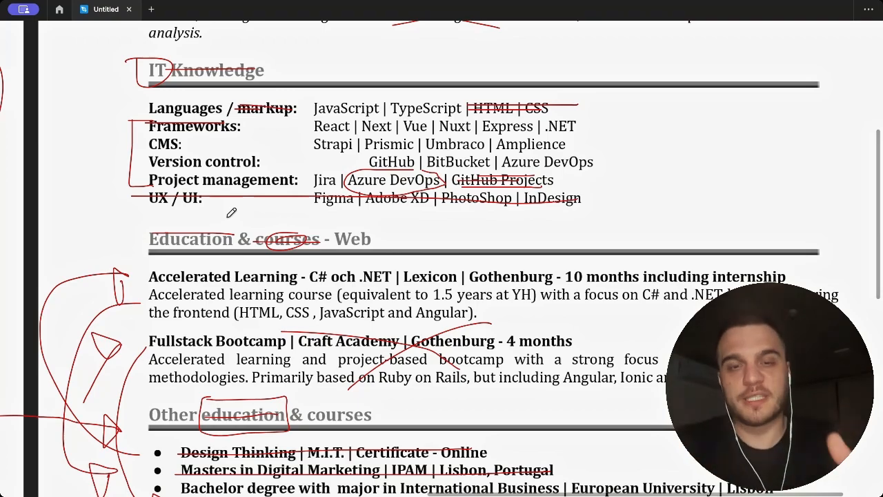
scroll(down, 3)
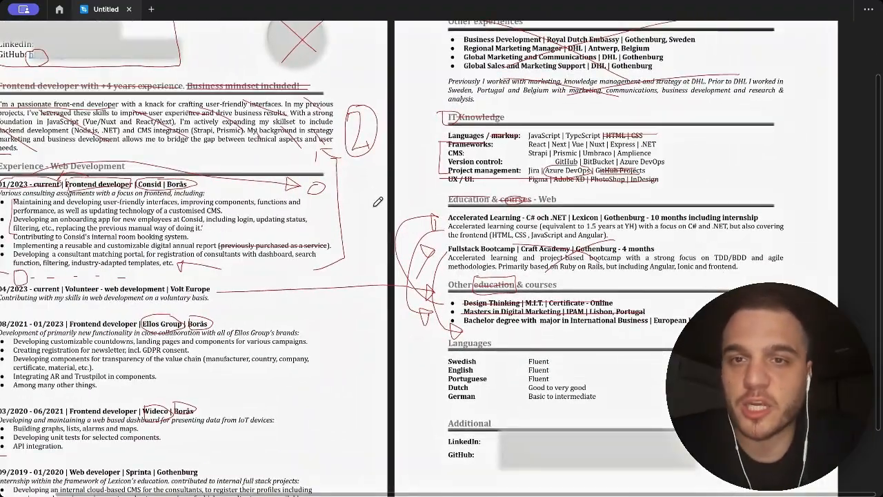
scroll(down, 3)
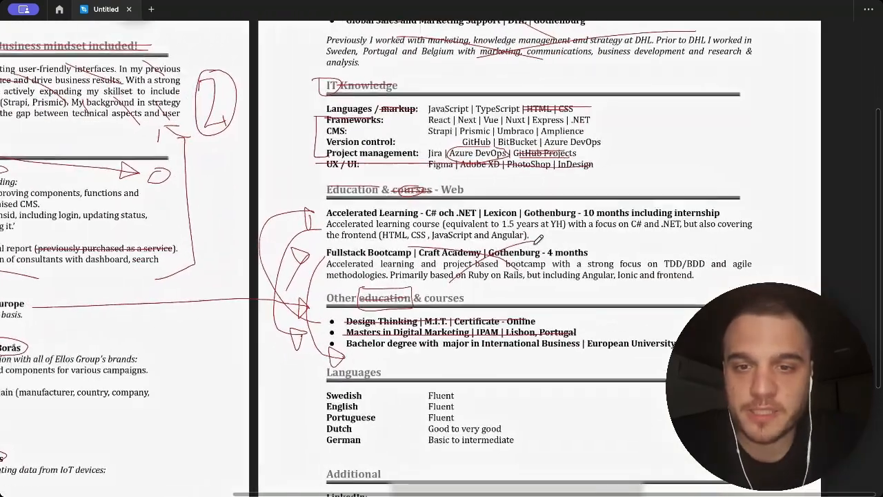
scroll(down, 3)
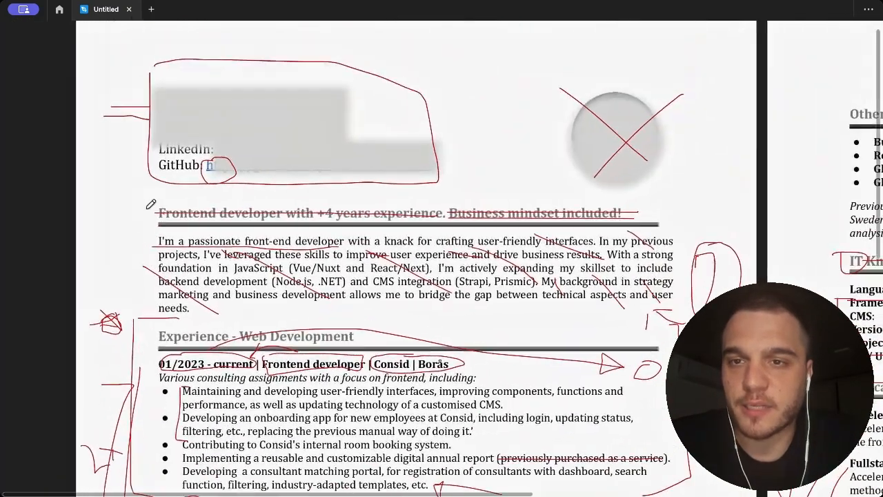
scroll(down, 3)
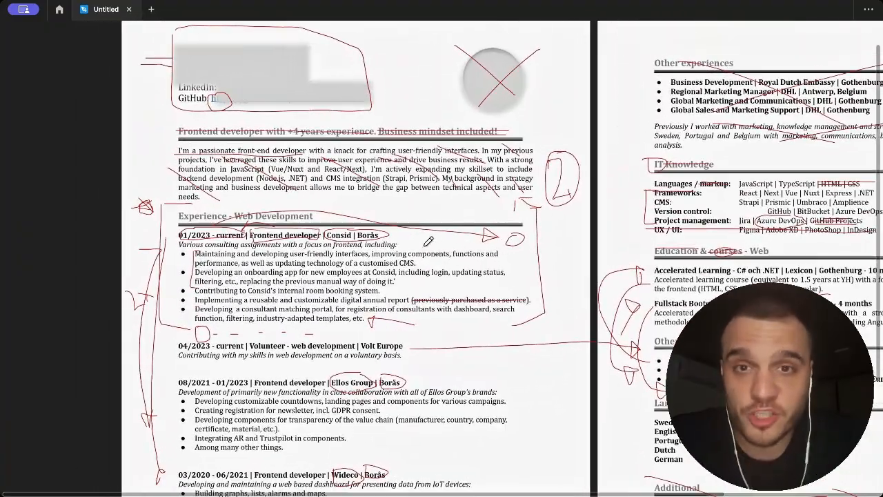
scroll(down, 3)
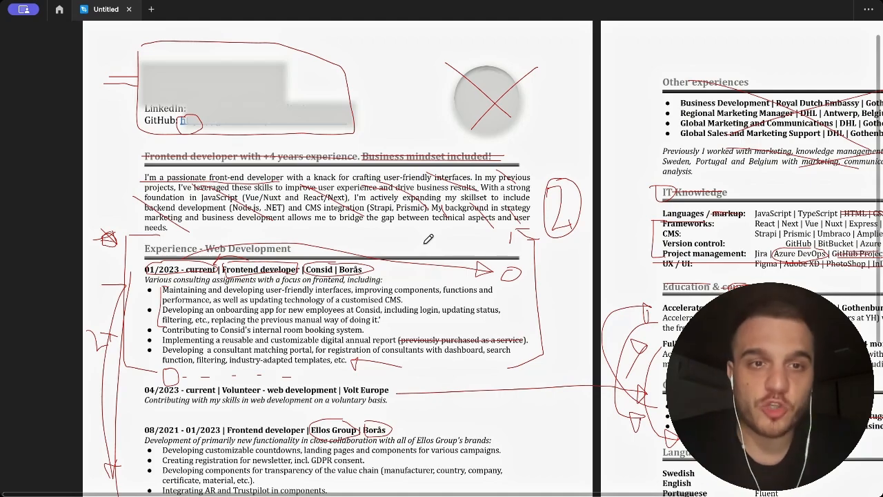
scroll(down, 3)
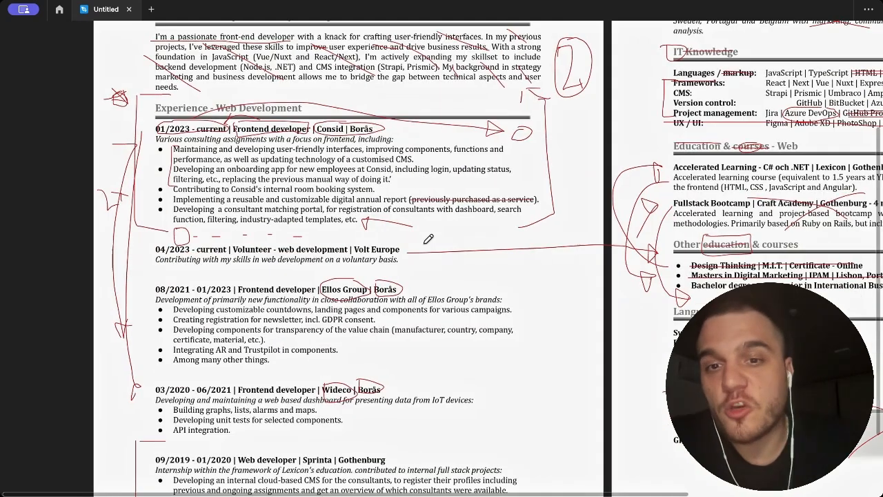
scroll(down, 3)
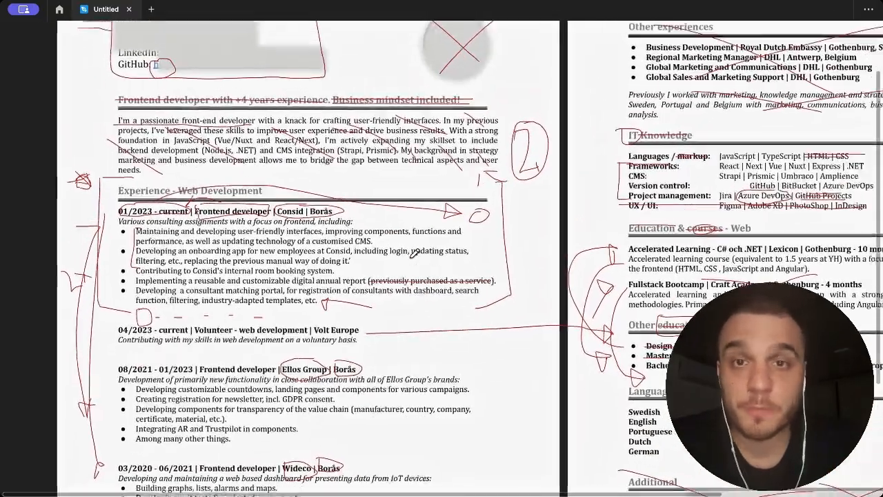
scroll(down, 3)
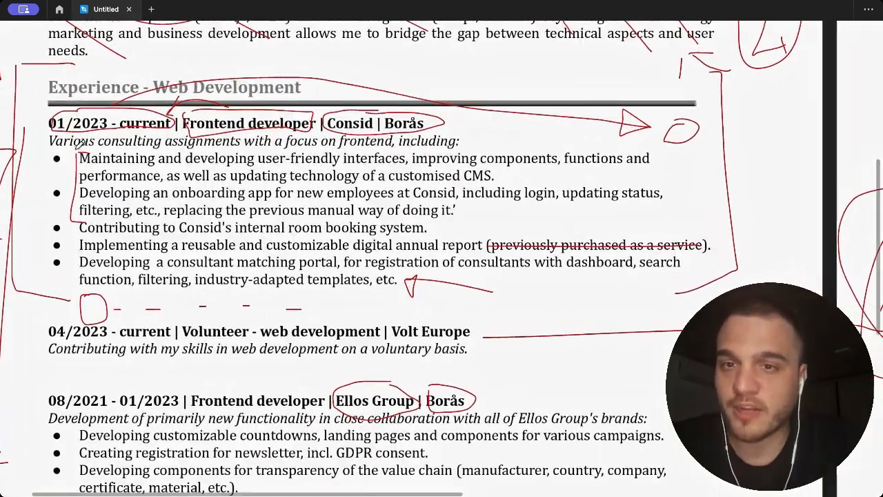
scroll(down, 3)
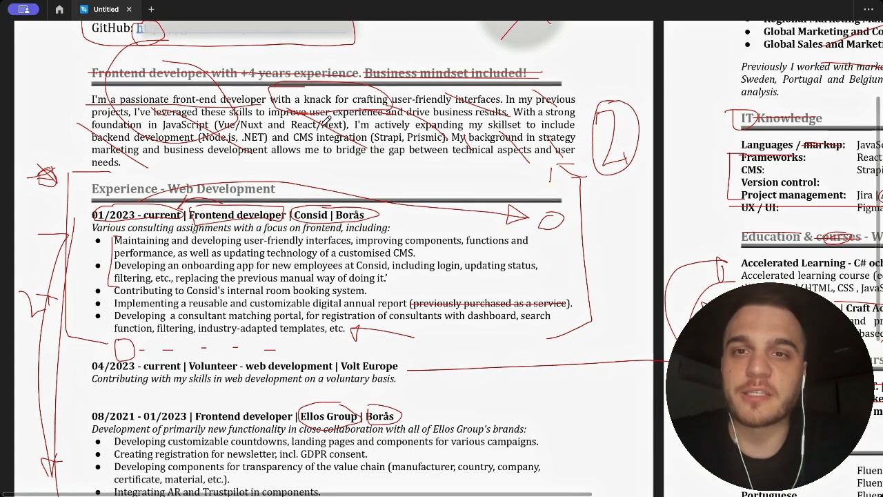
scroll(down, 3)
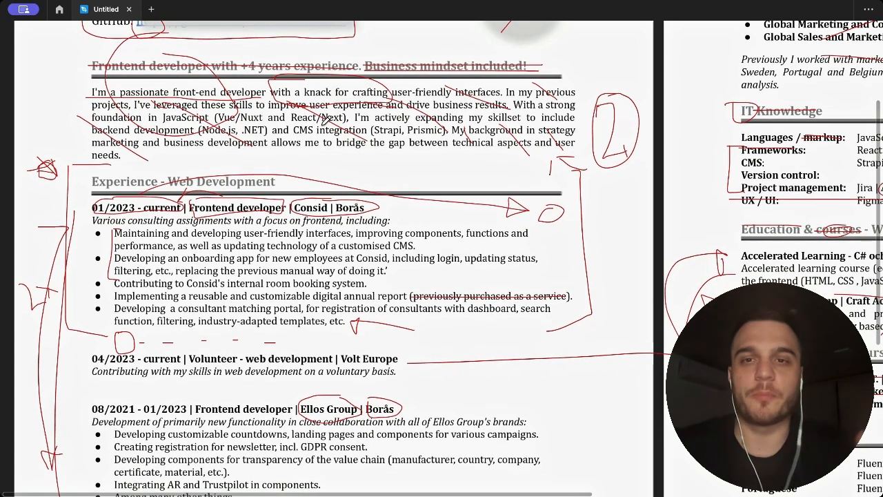